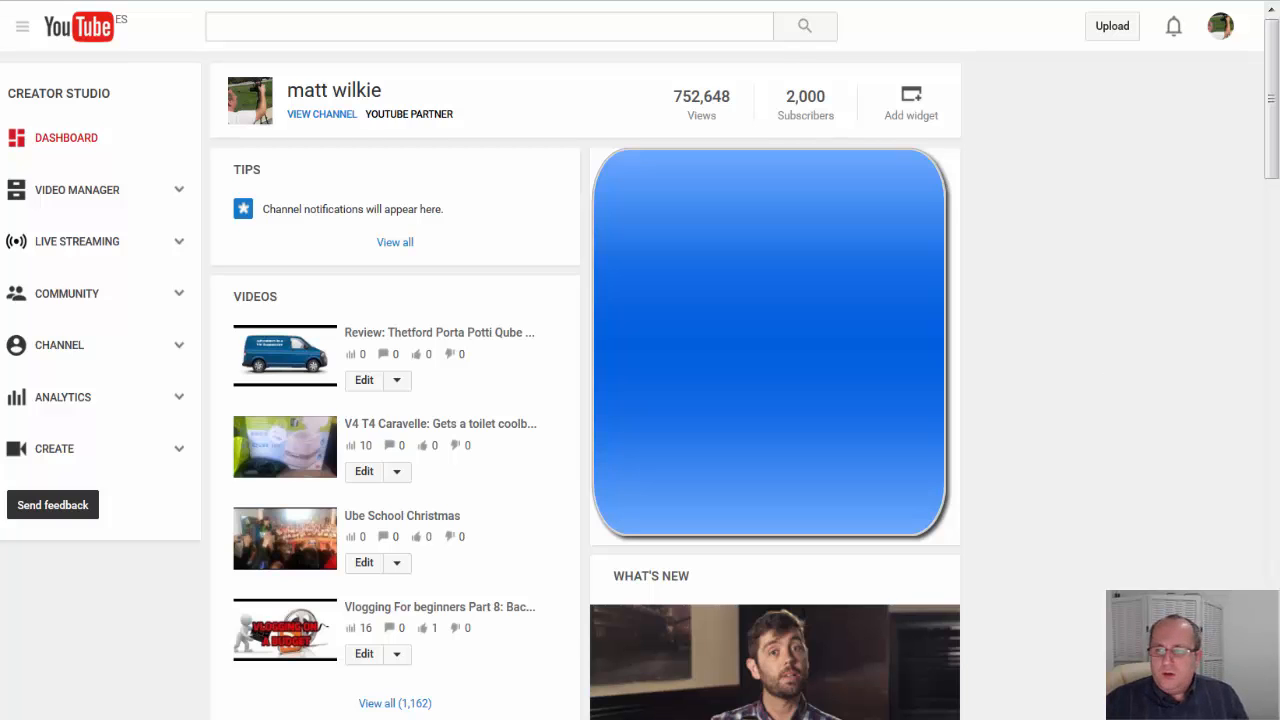
pyautogui.moveTo(162, 8)
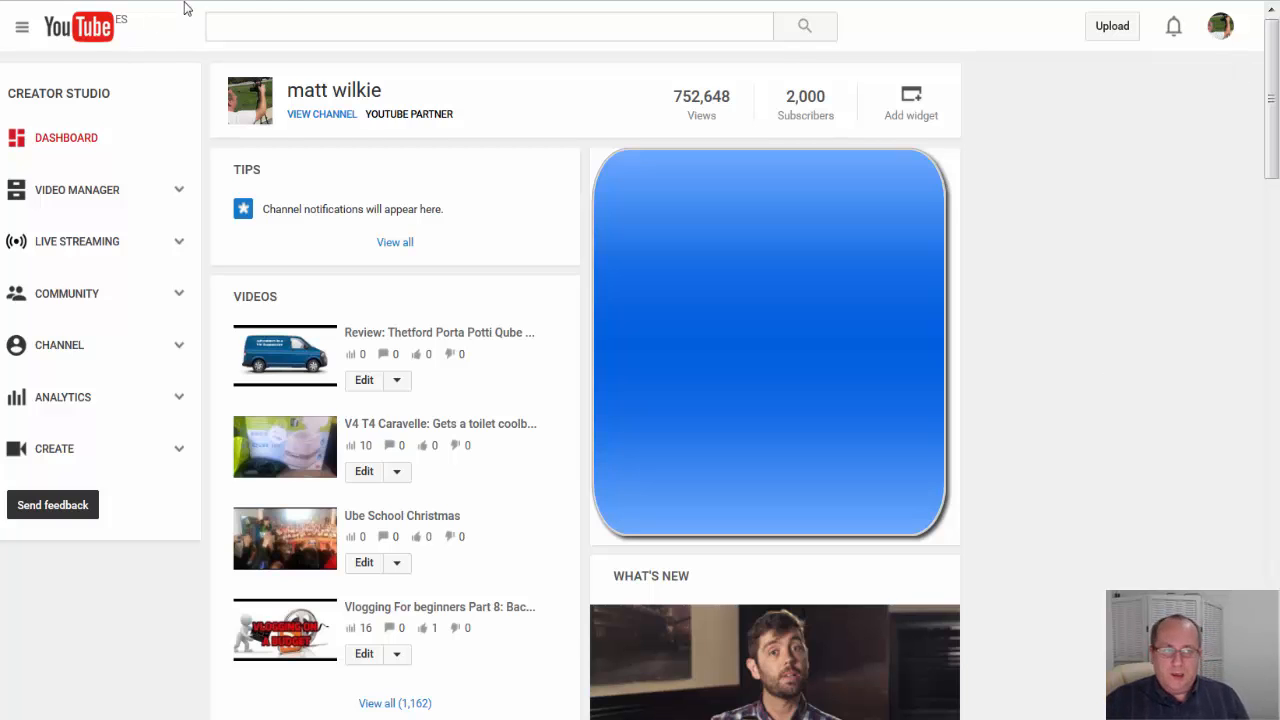
pyautogui.moveTo(1220, 26)
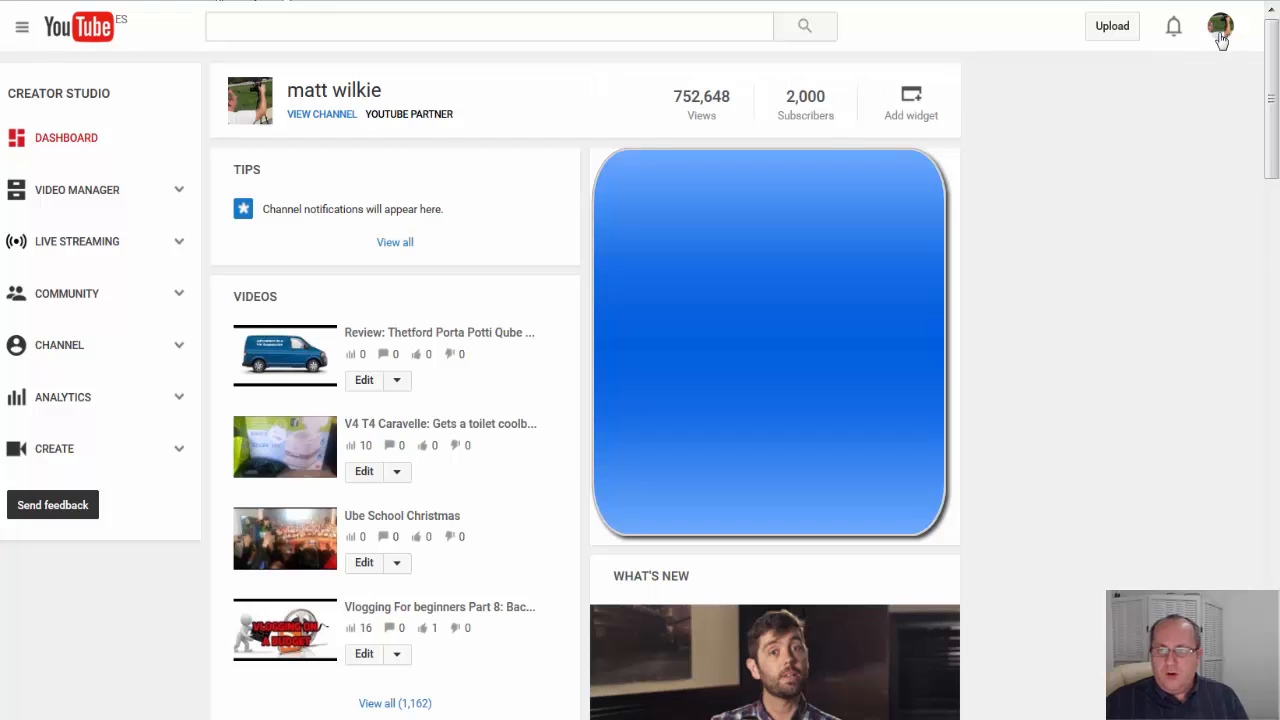
# Step: Navigate from the channel's studio dashboard to the Audio Library's Sound effects list
pyautogui.click(1226, 26)
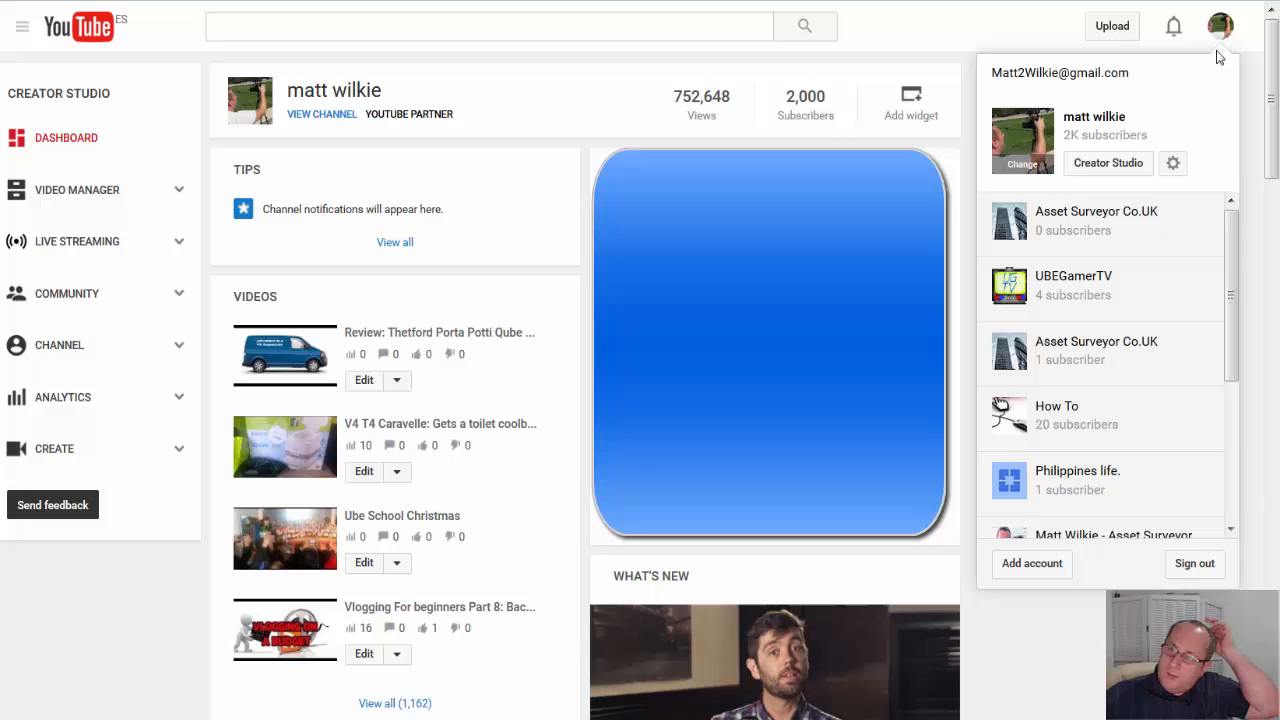
pyautogui.moveTo(1230, 24)
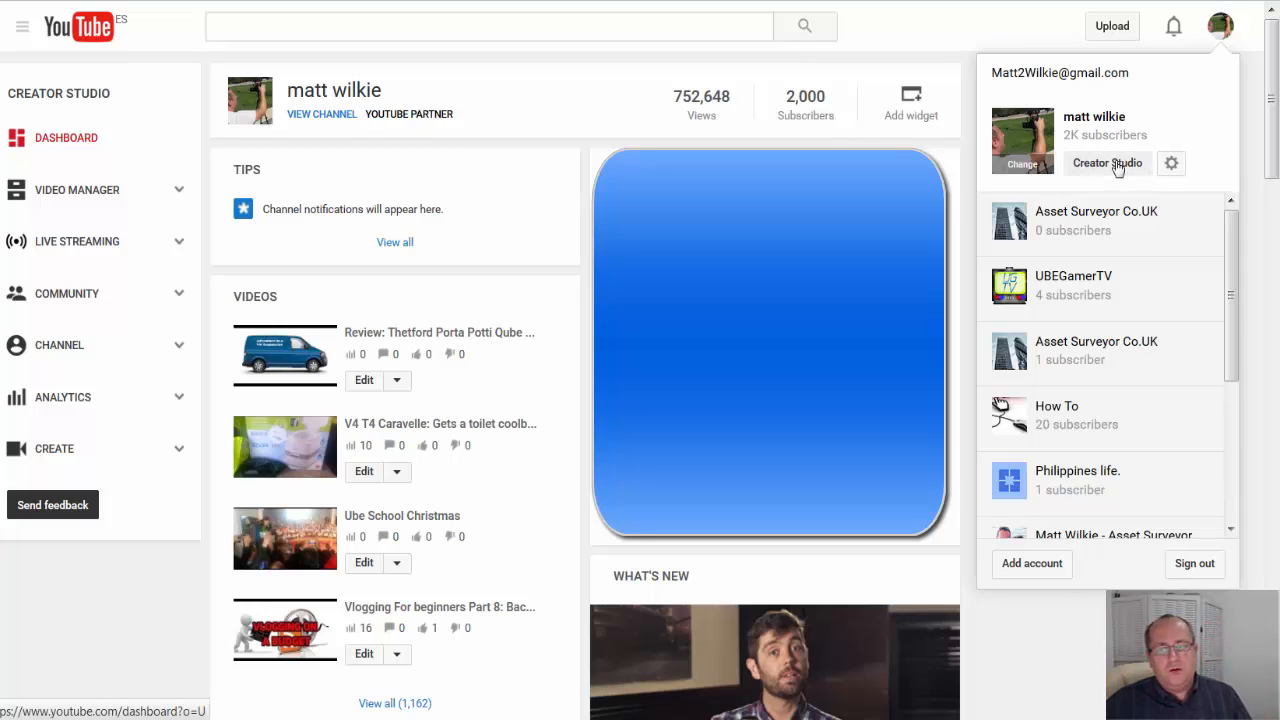
pyautogui.click(1108, 162)
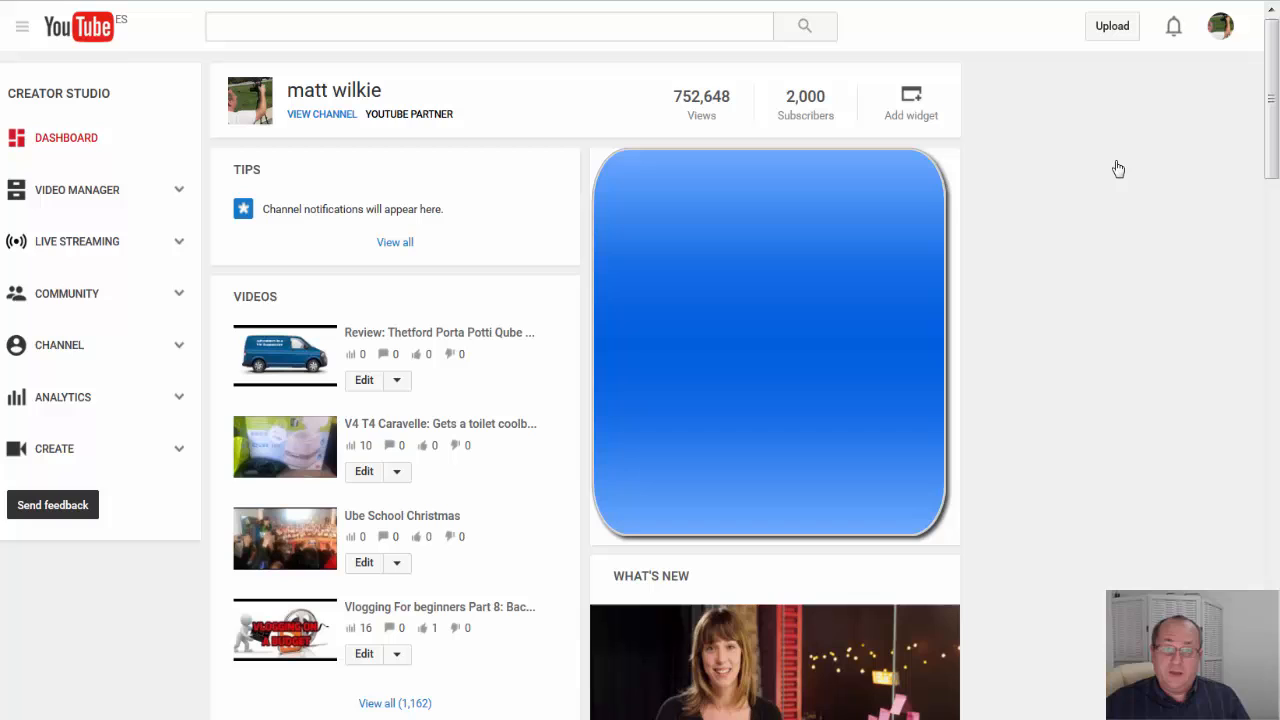
pyautogui.moveTo(1102, 184)
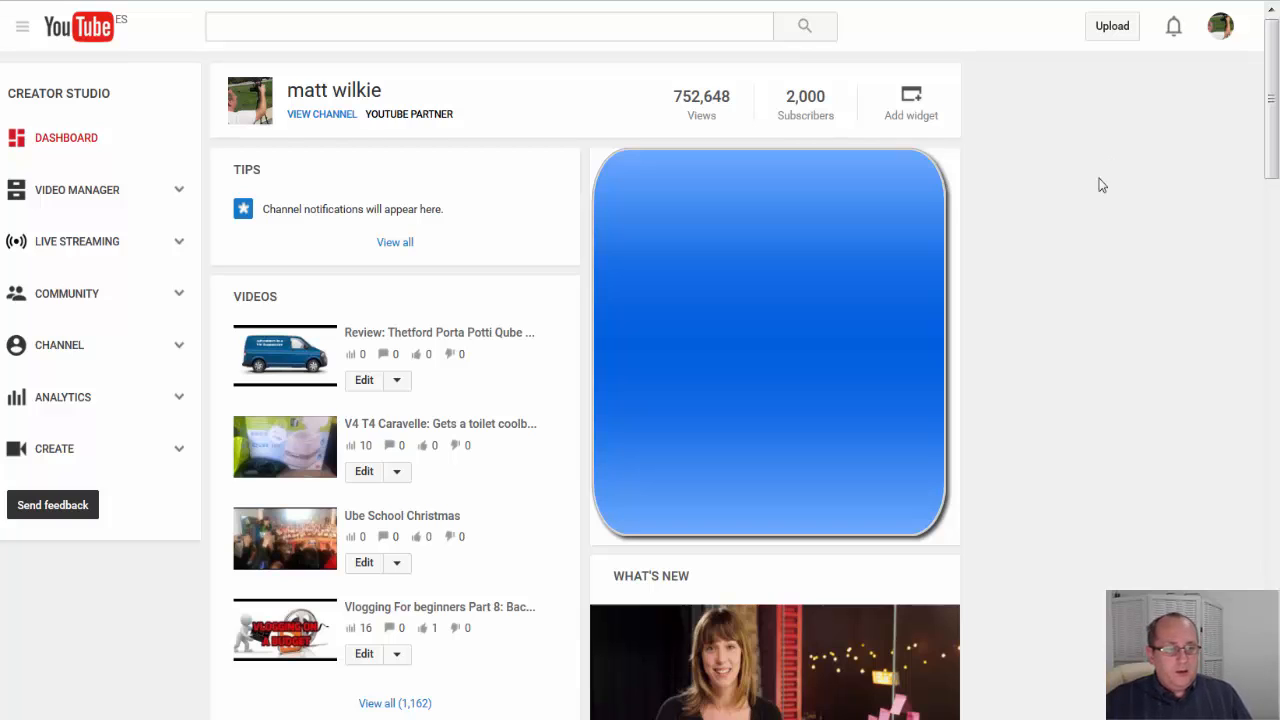
pyautogui.moveTo(88, 600)
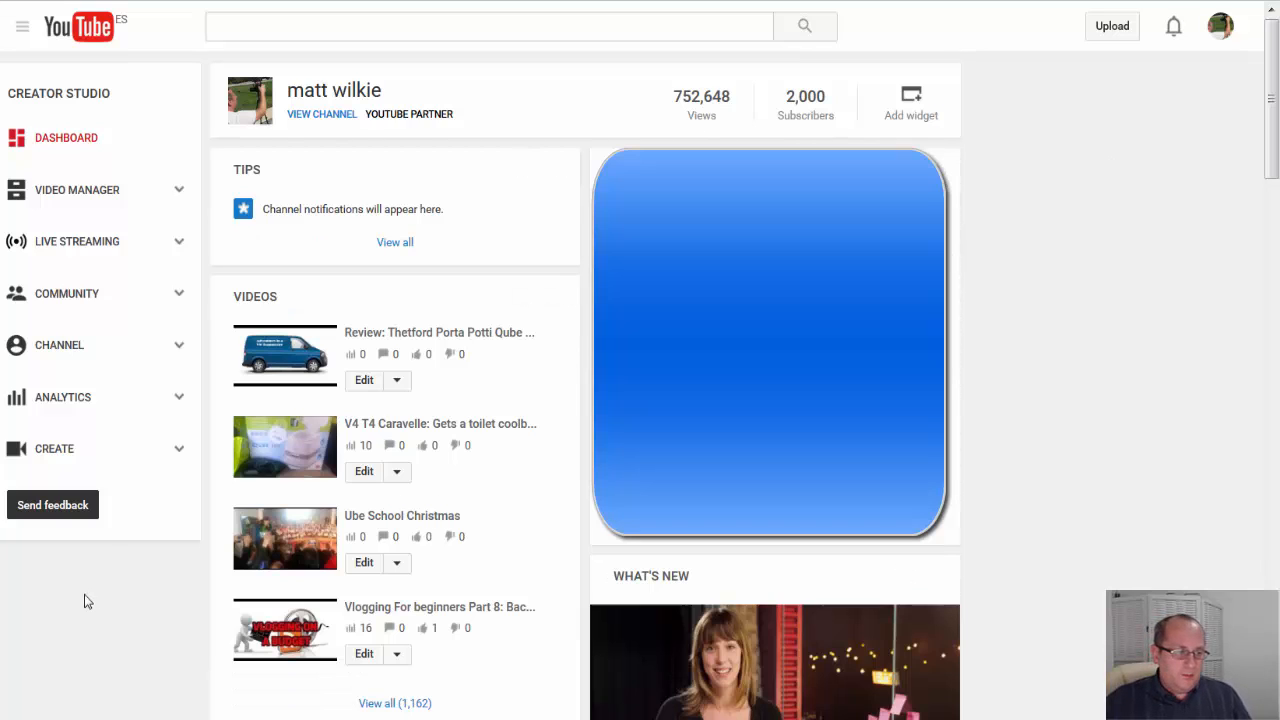
pyautogui.moveTo(88, 454)
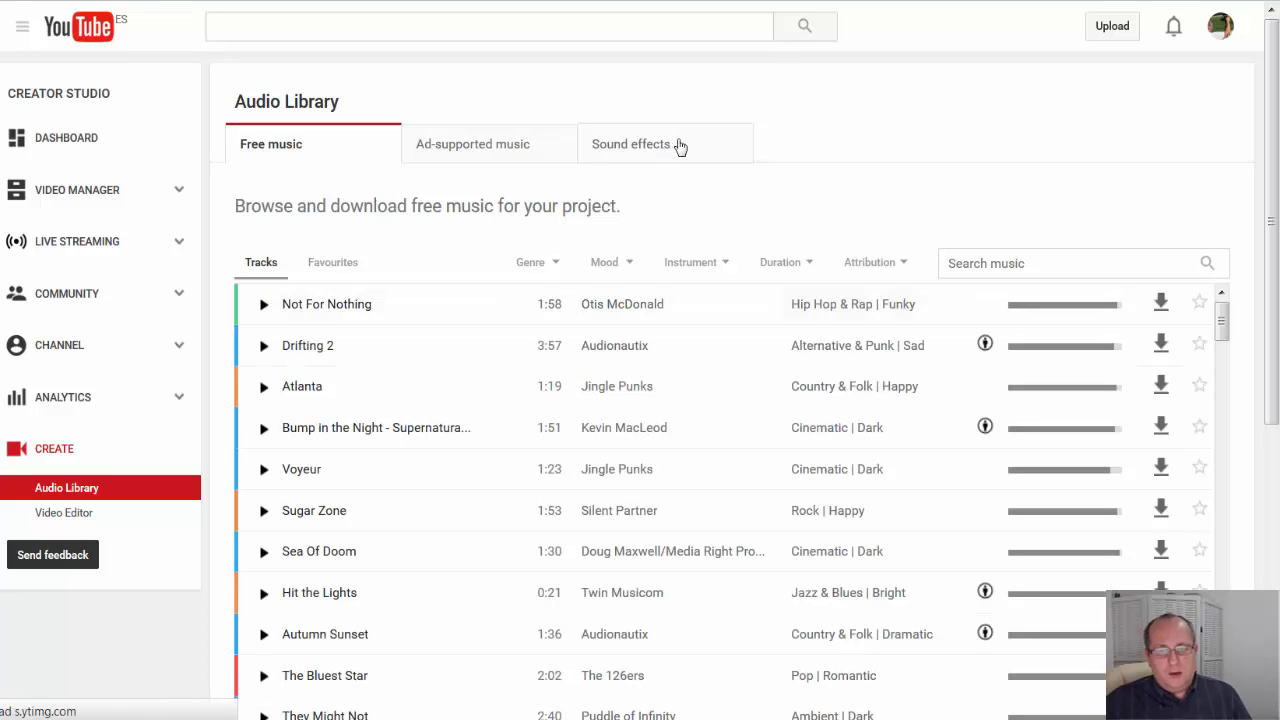
pyautogui.click(630, 144)
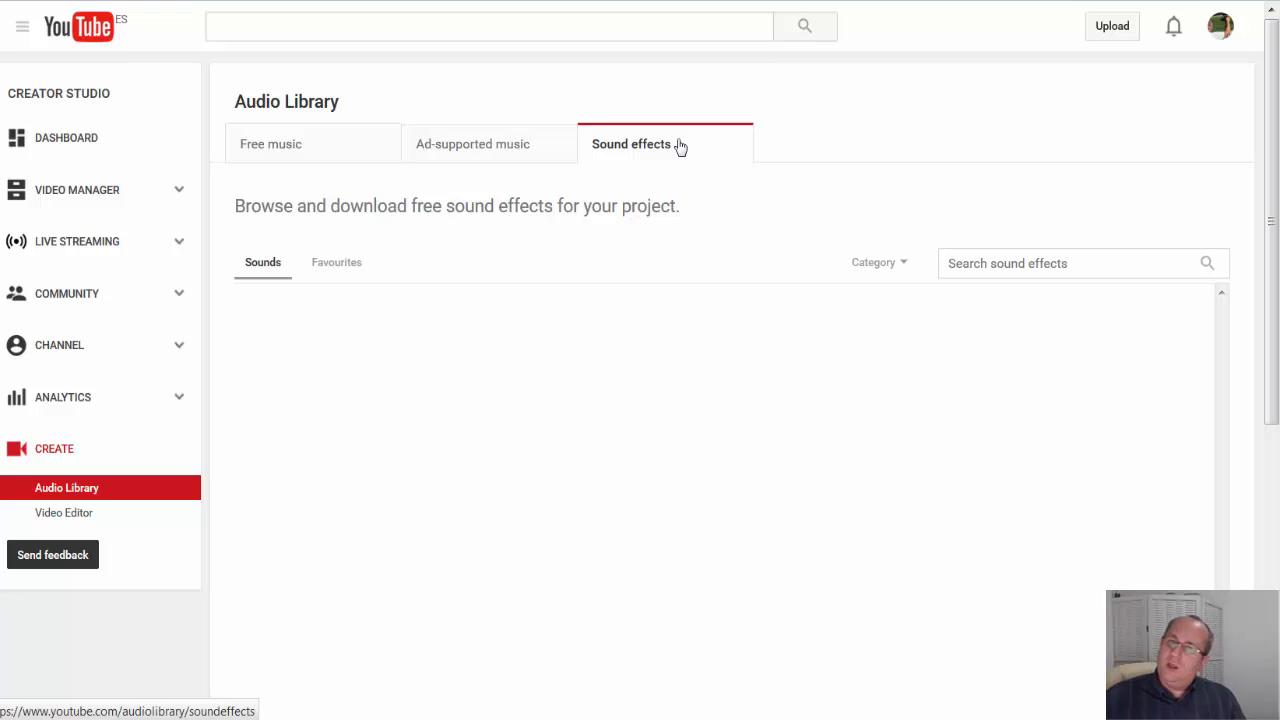
pyautogui.click(632, 144)
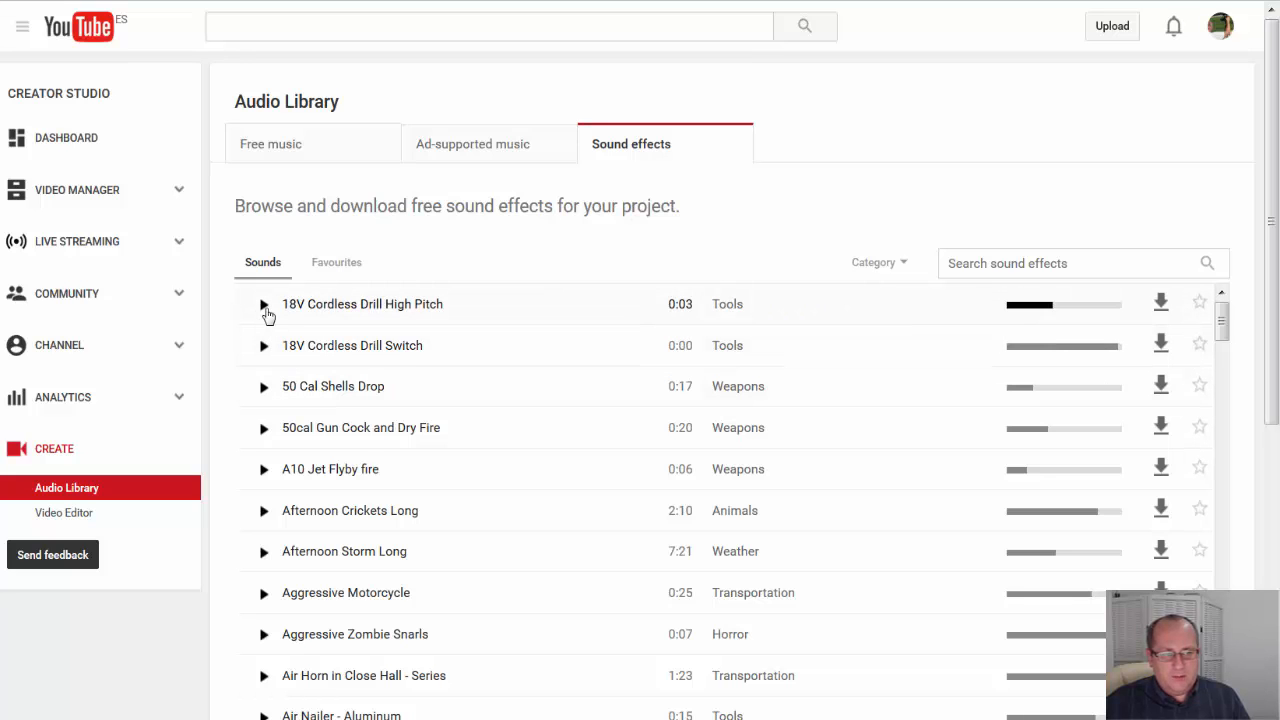
# Step: Preview the 18V Cordless Drill sound effect and look further down the list
pyautogui.click(264, 304)
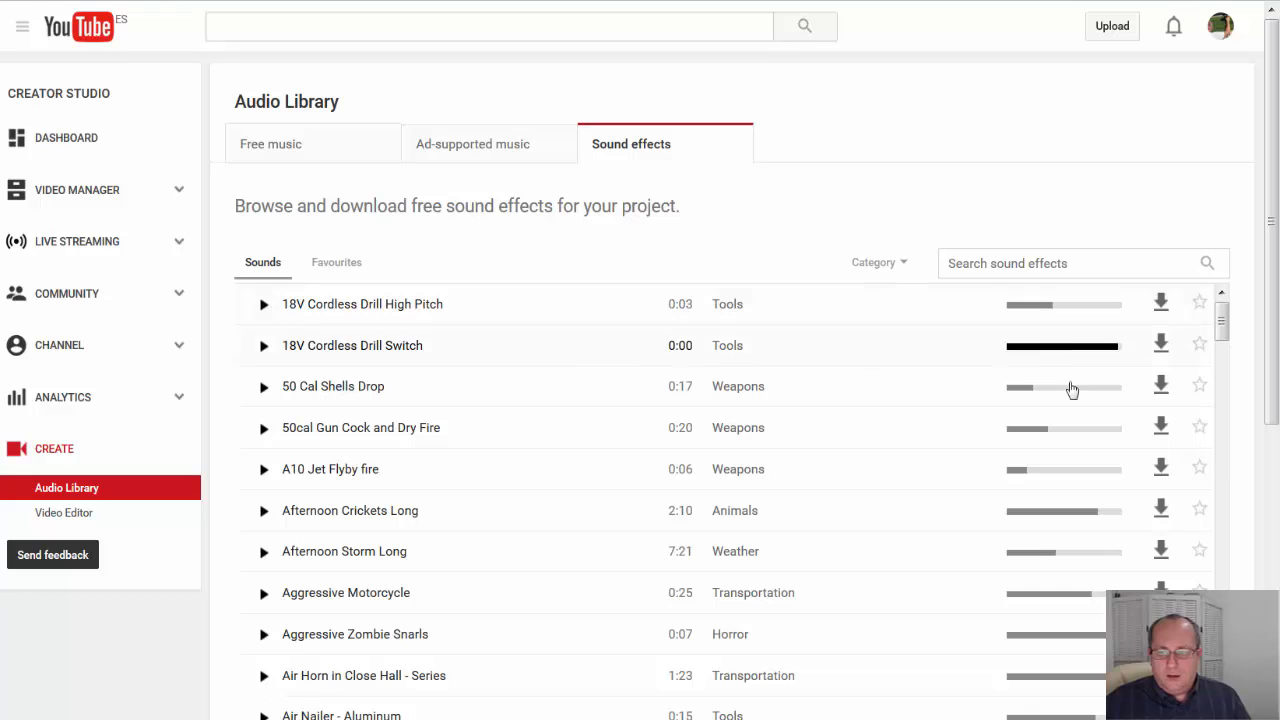
pyautogui.scroll(-3)
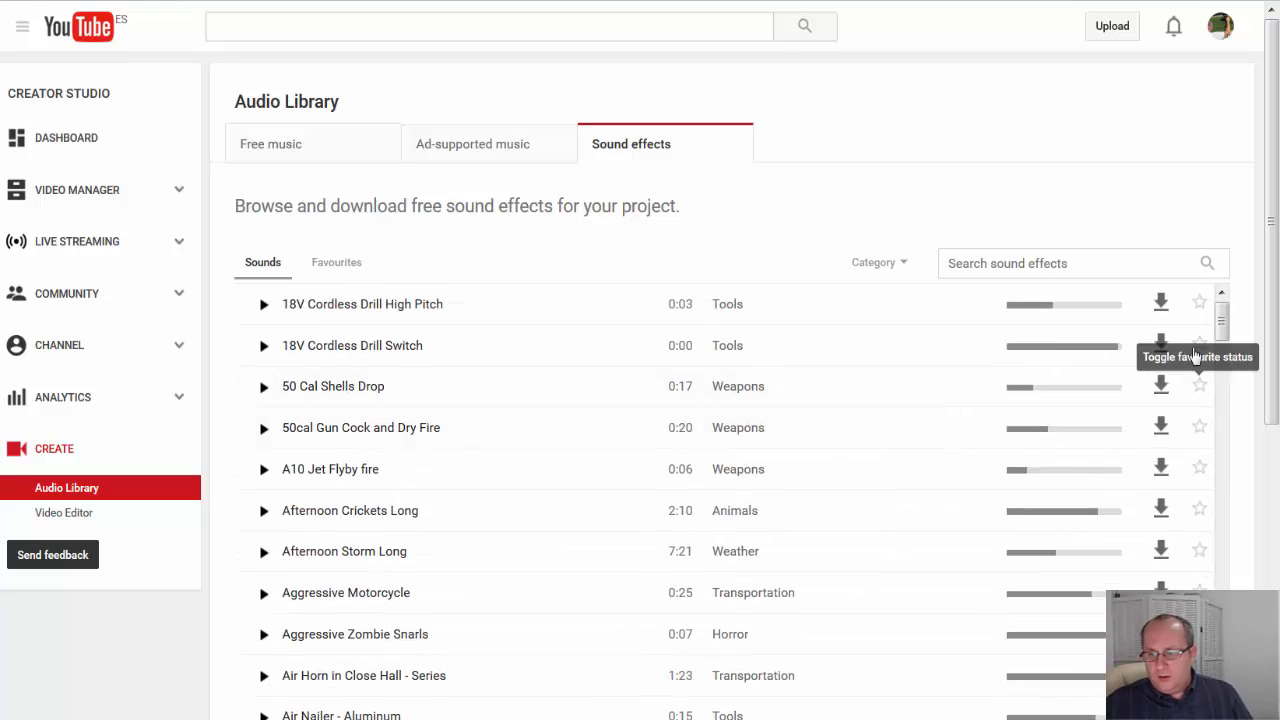
# Step: Star 18V Cordless Drill High Pitch, then preview and star Aggressive Zombie Snarls
pyautogui.click(1200, 302)
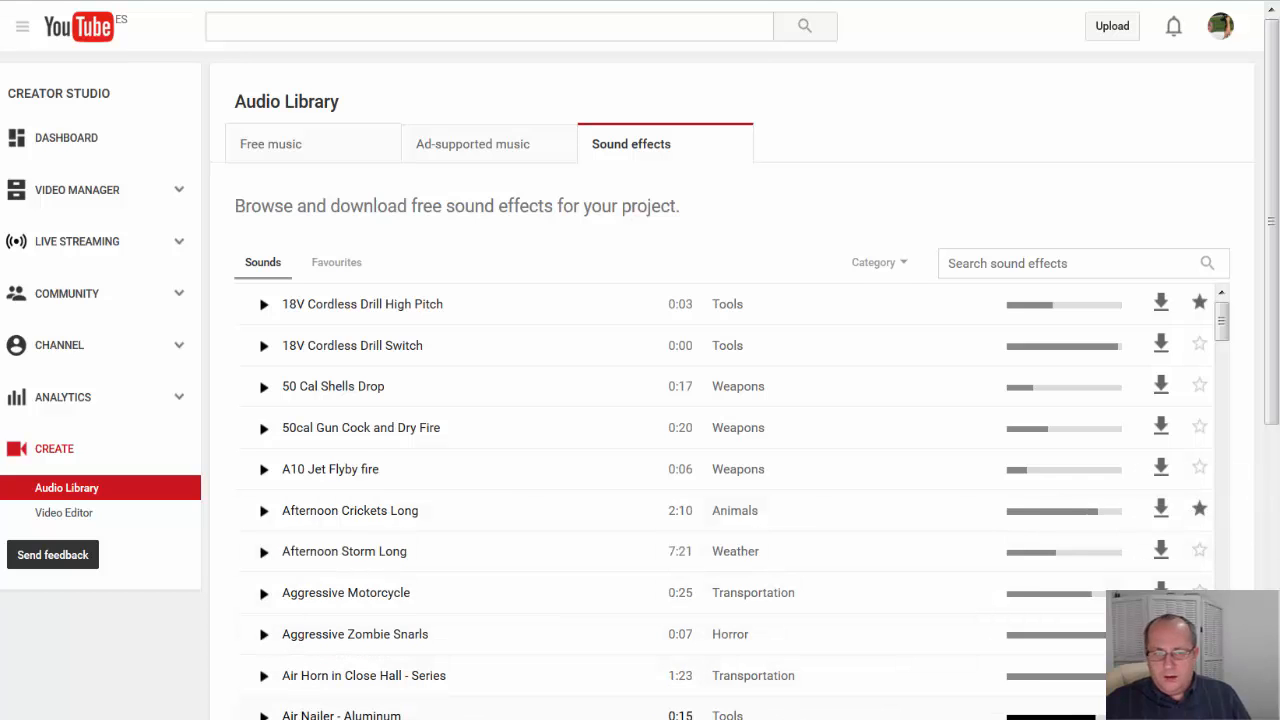
pyautogui.click(264, 634)
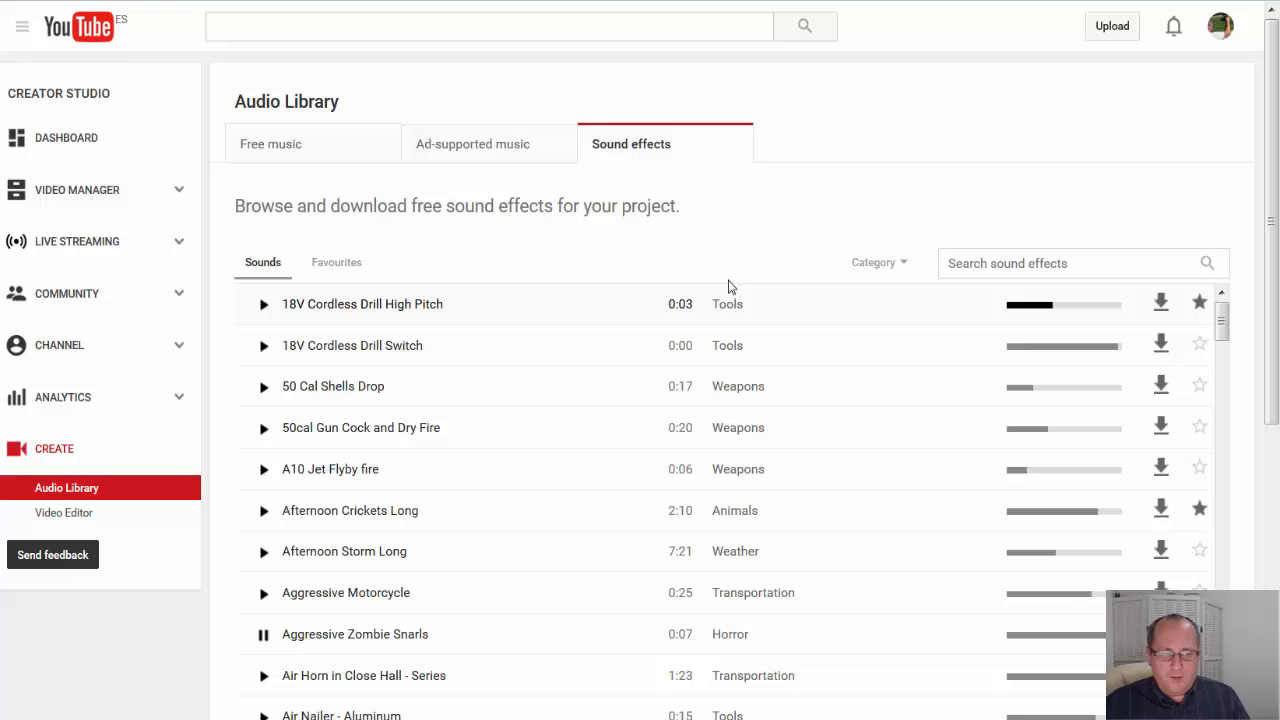
pyautogui.click(336, 262)
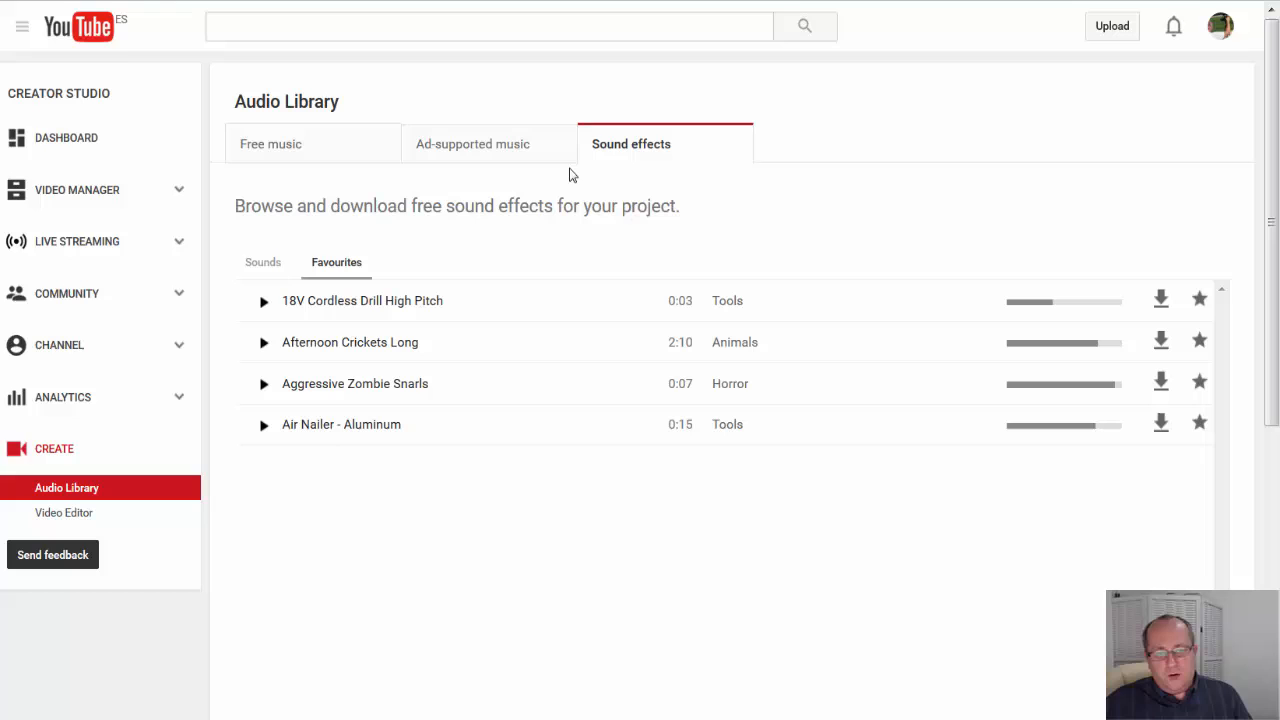
pyautogui.moveTo(612, 332)
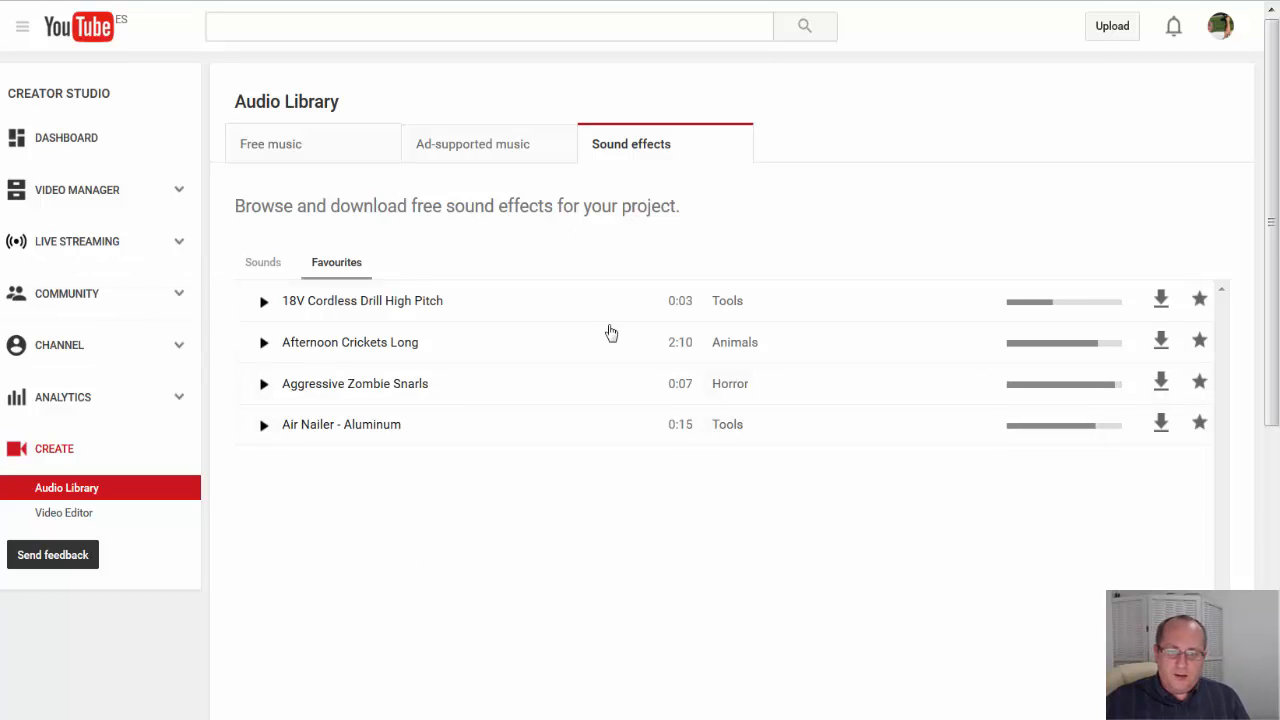